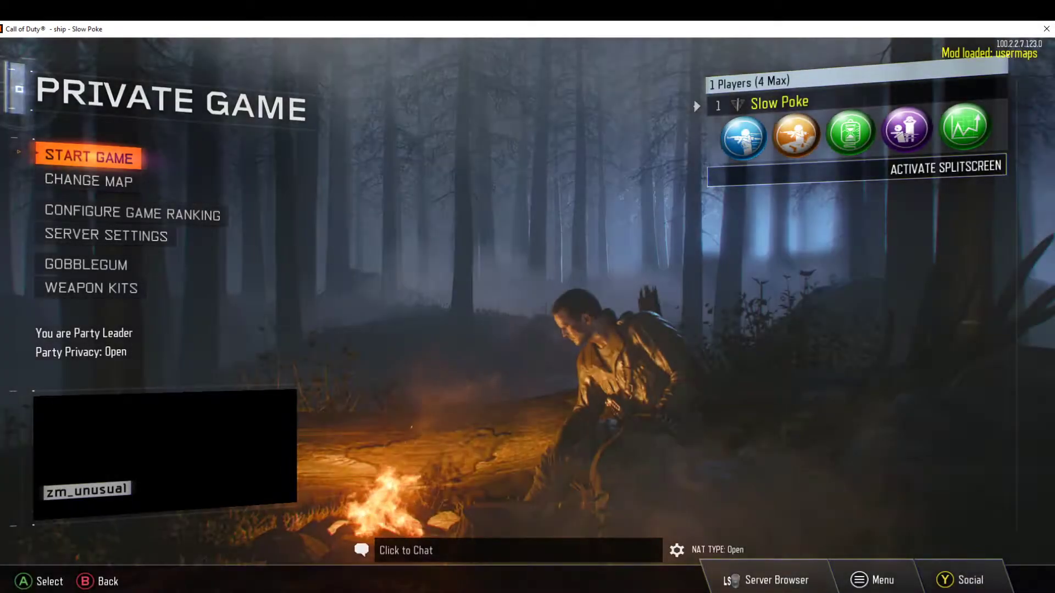
{"action": "left_click", "coordinate": [88, 157]}
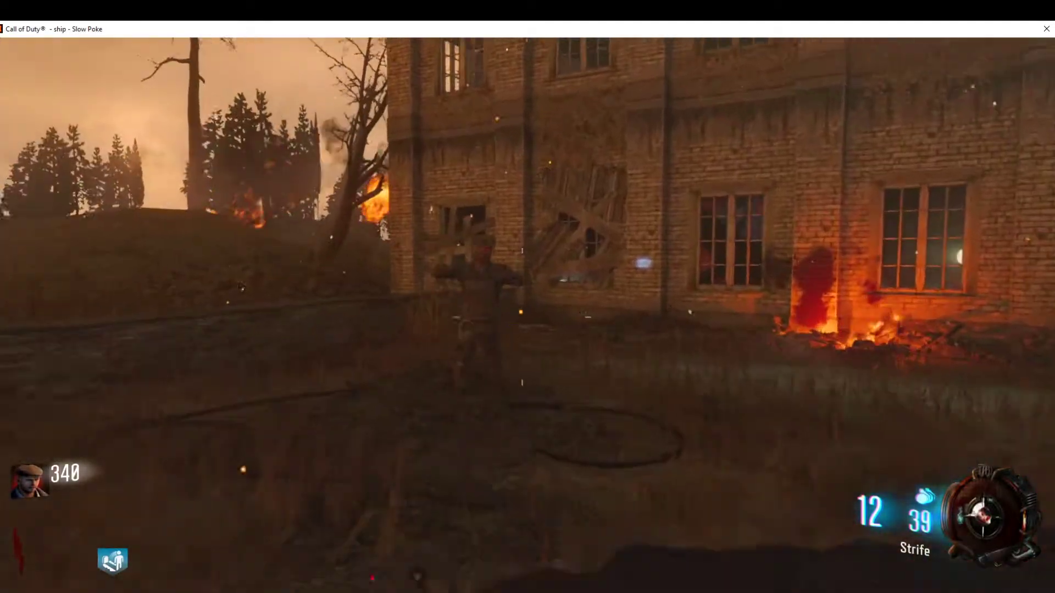
{"action": "left_click", "coordinate": [528, 297]}
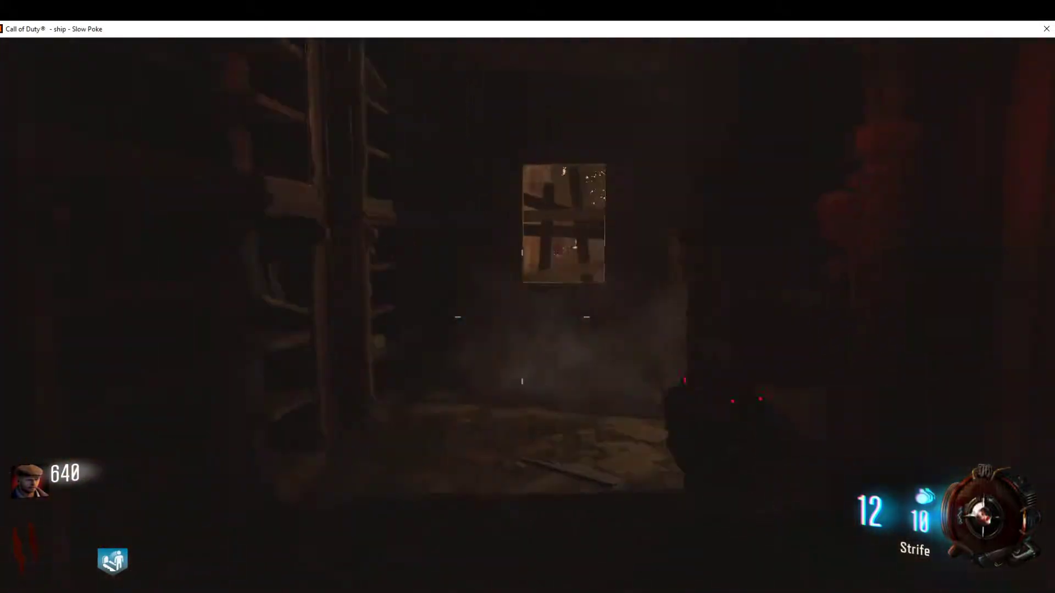
{"action": "mouse_move", "coordinate": [527, 296]}
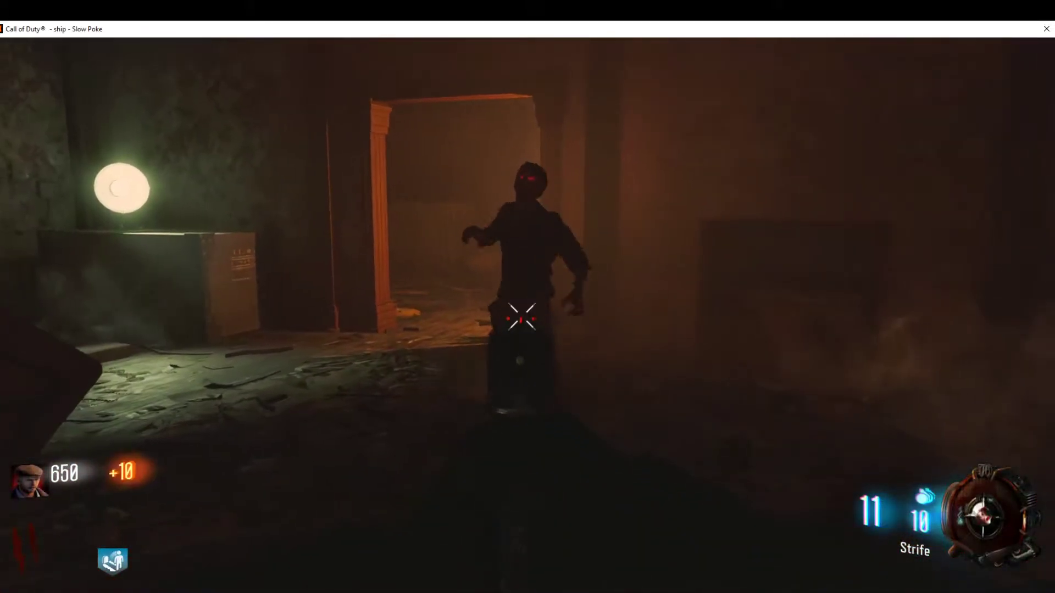
{"action": "left_click", "coordinate": [528, 320]}
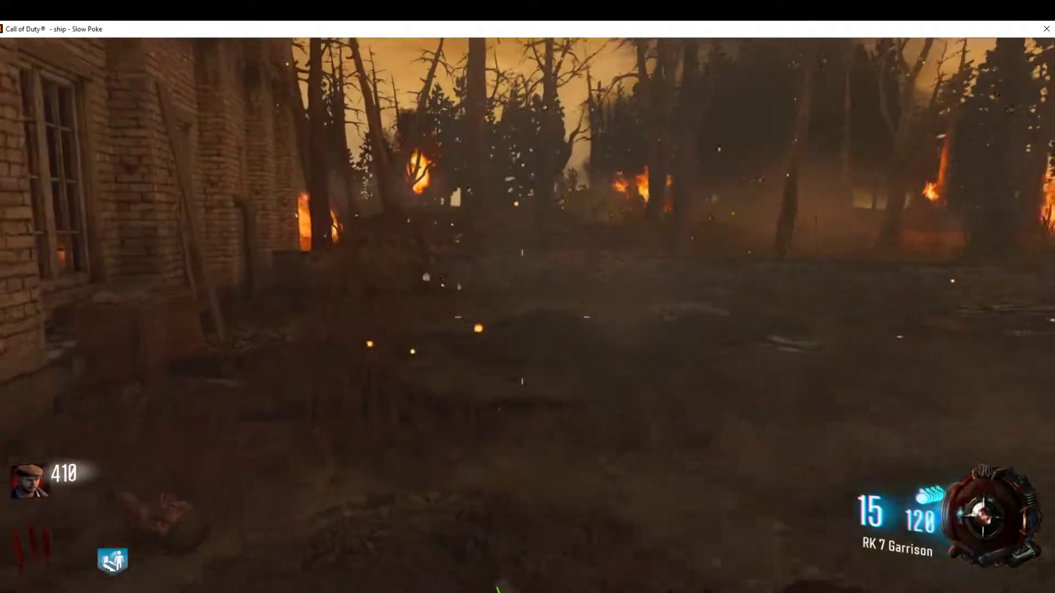
{"action": "left_click", "coordinate": [527, 297]}
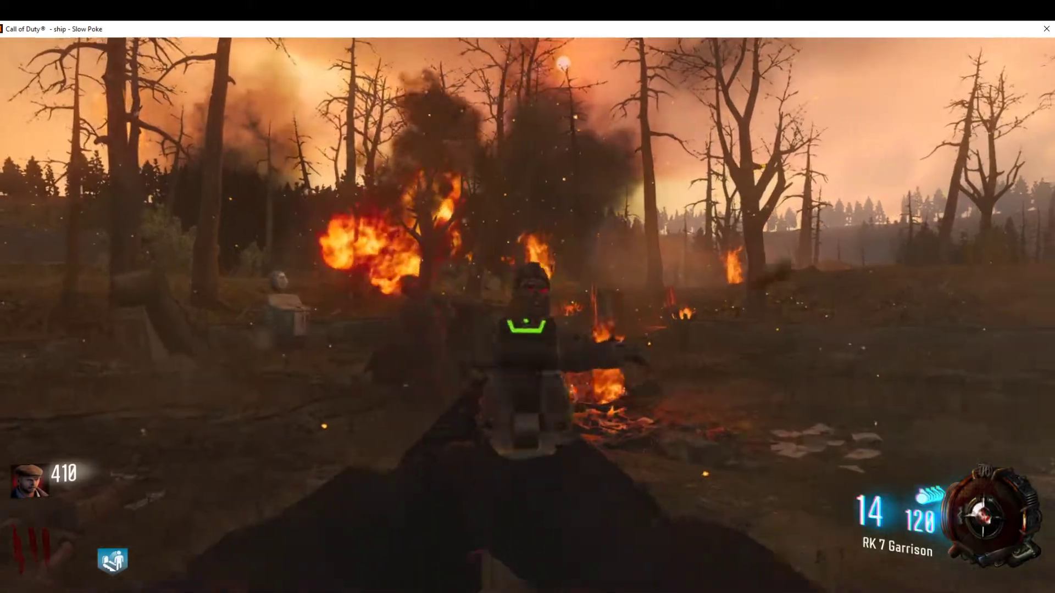
{"action": "left_click", "coordinate": [527, 297]}
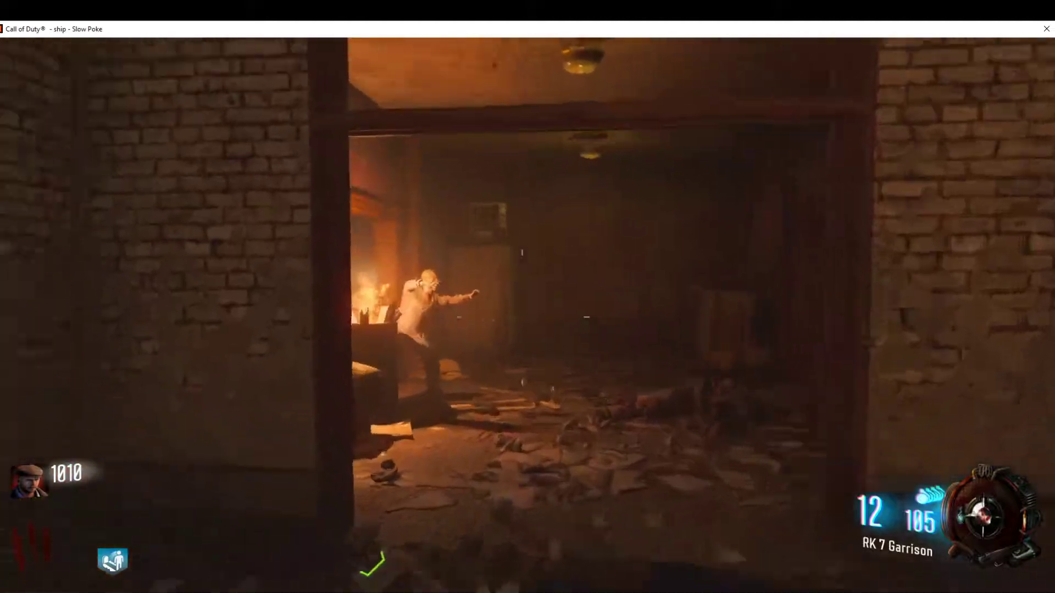
{"action": "left_click", "coordinate": [528, 297]}
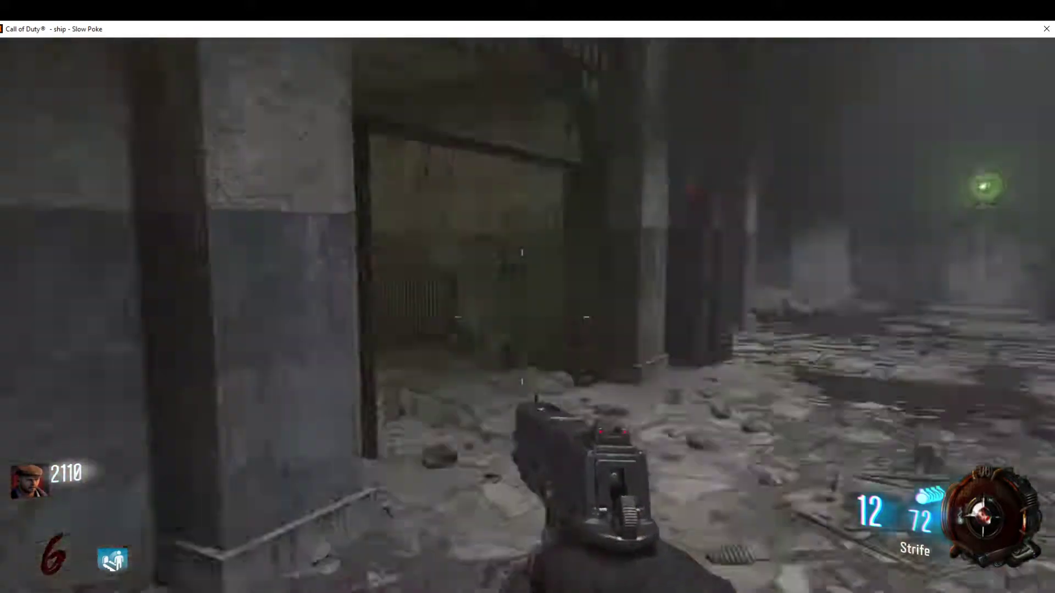
{"action": "left_click", "coordinate": [527, 297]}
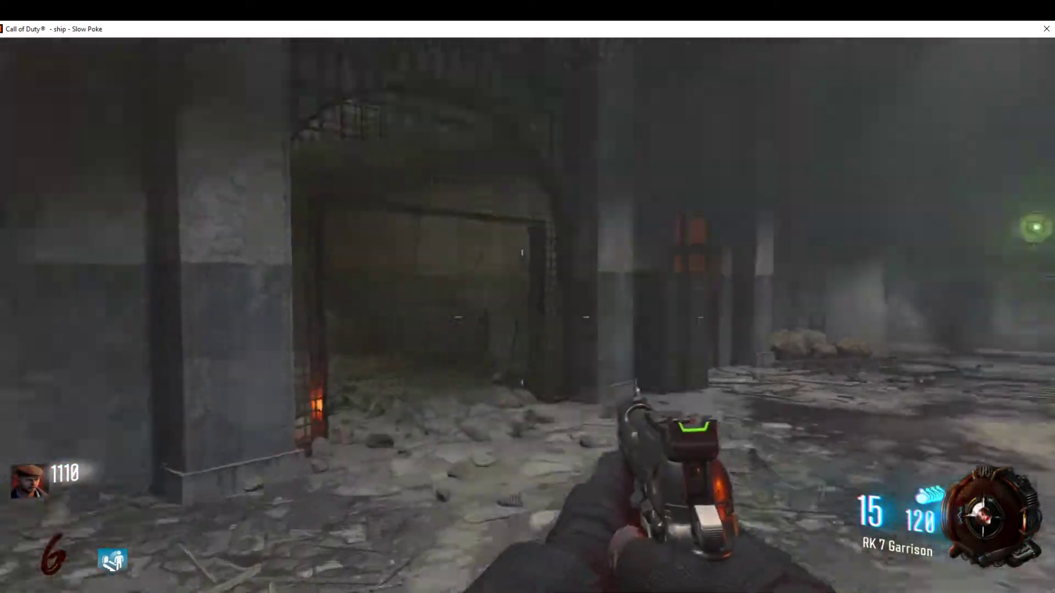
{"action": "mouse_move", "coordinate": [527, 297]}
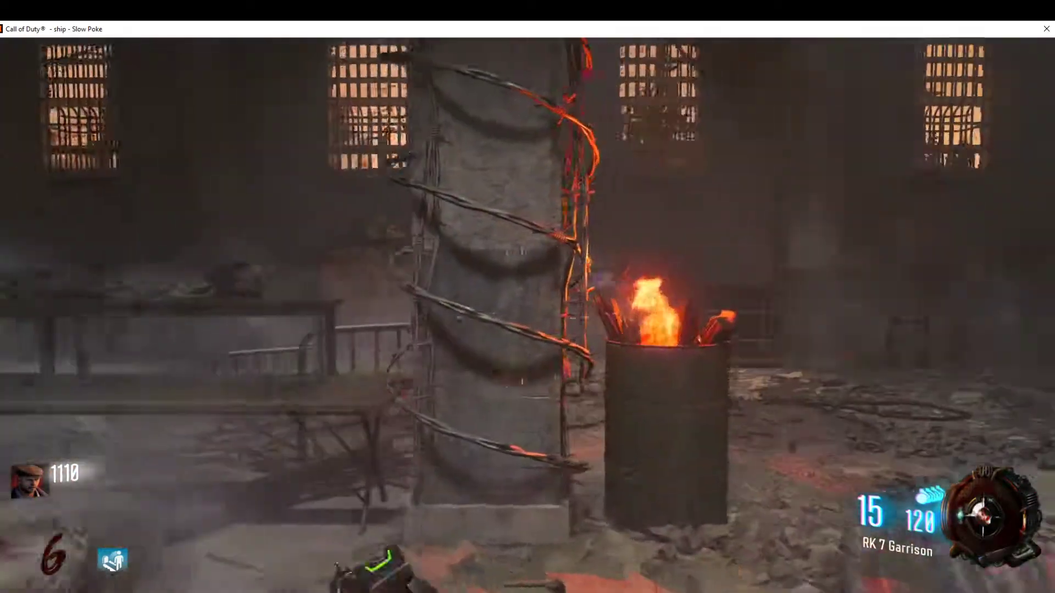
{"action": "mouse_move", "coordinate": [527, 297]}
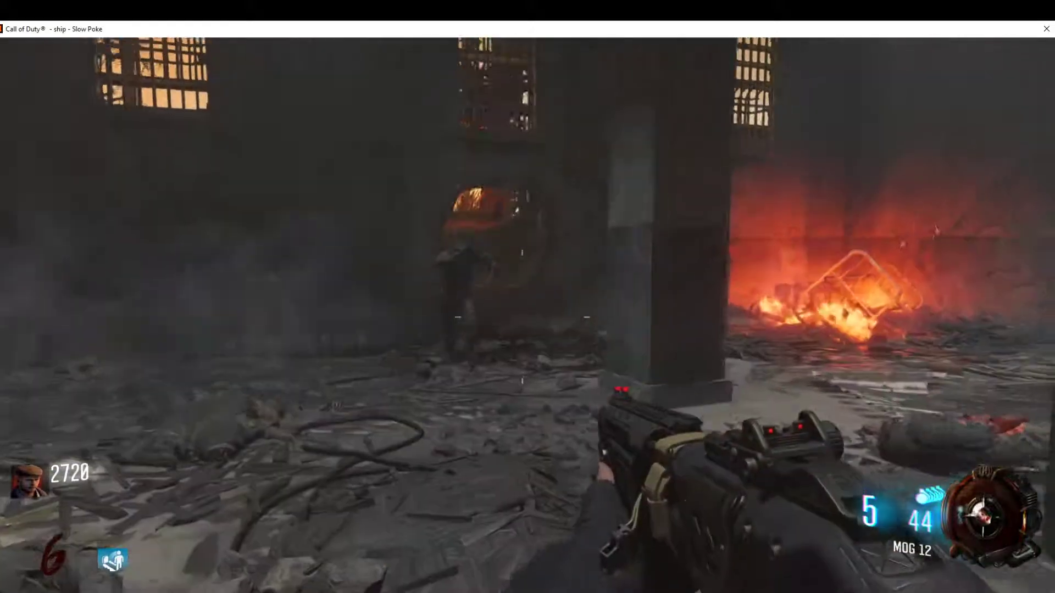
{"action": "left_click", "coordinate": [521, 317]}
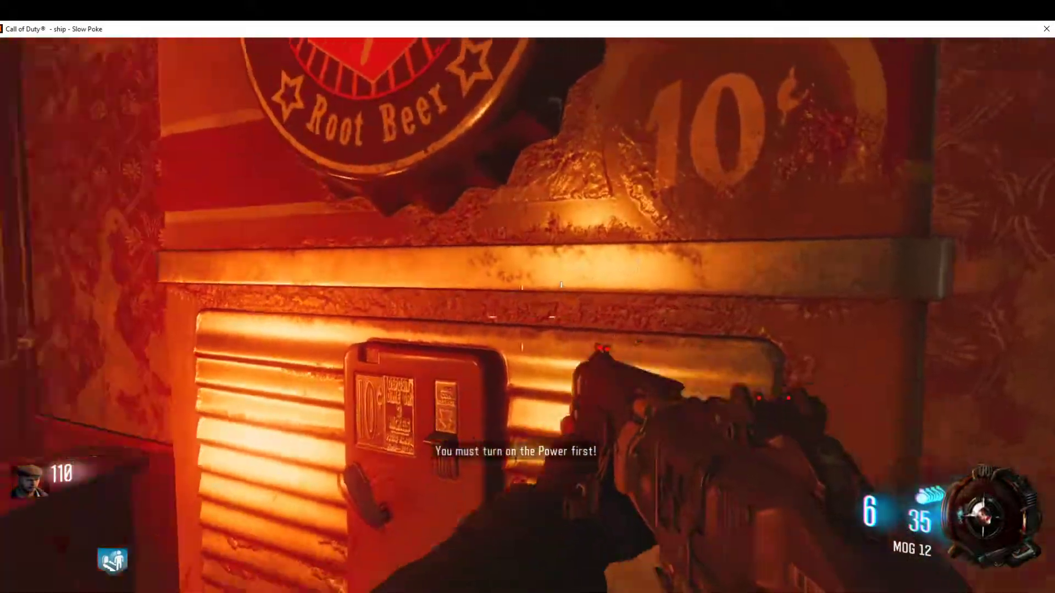
{"action": "mouse_move", "coordinate": [528, 297]}
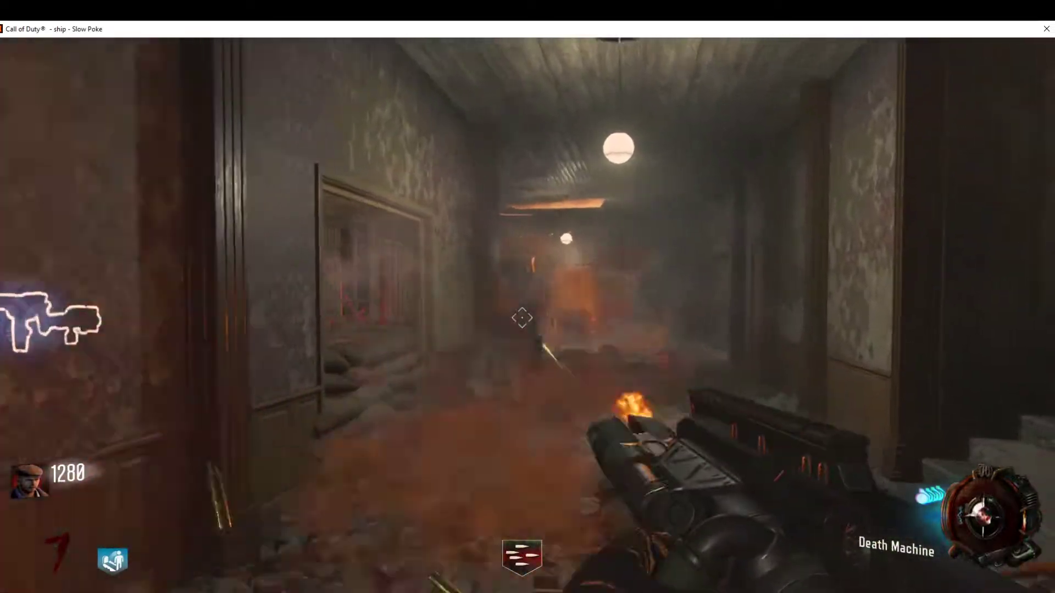
{"action": "left_click", "coordinate": [522, 318]}
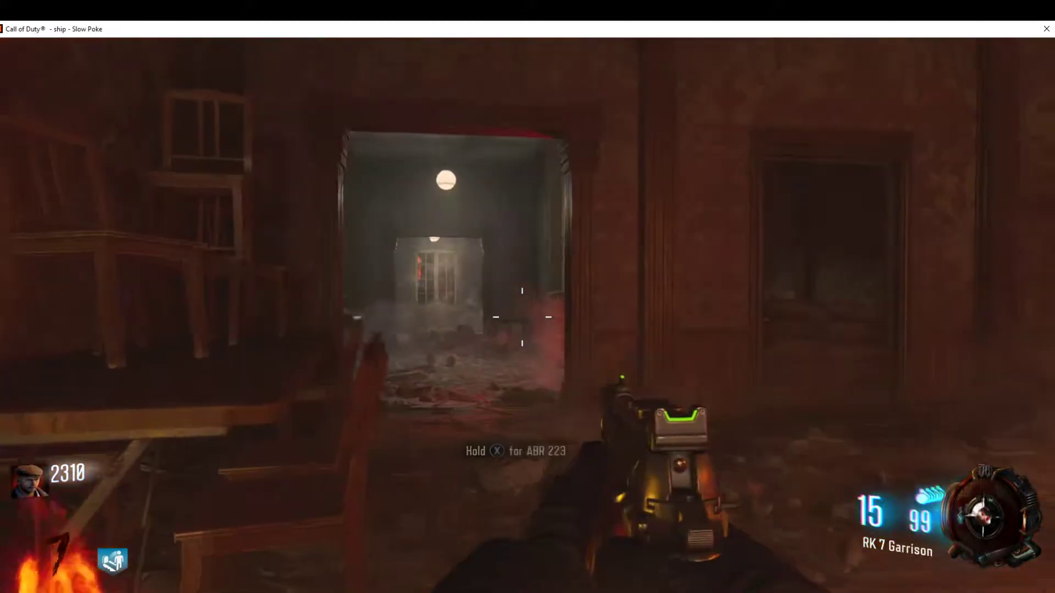
{"action": "key", "text": "x"}
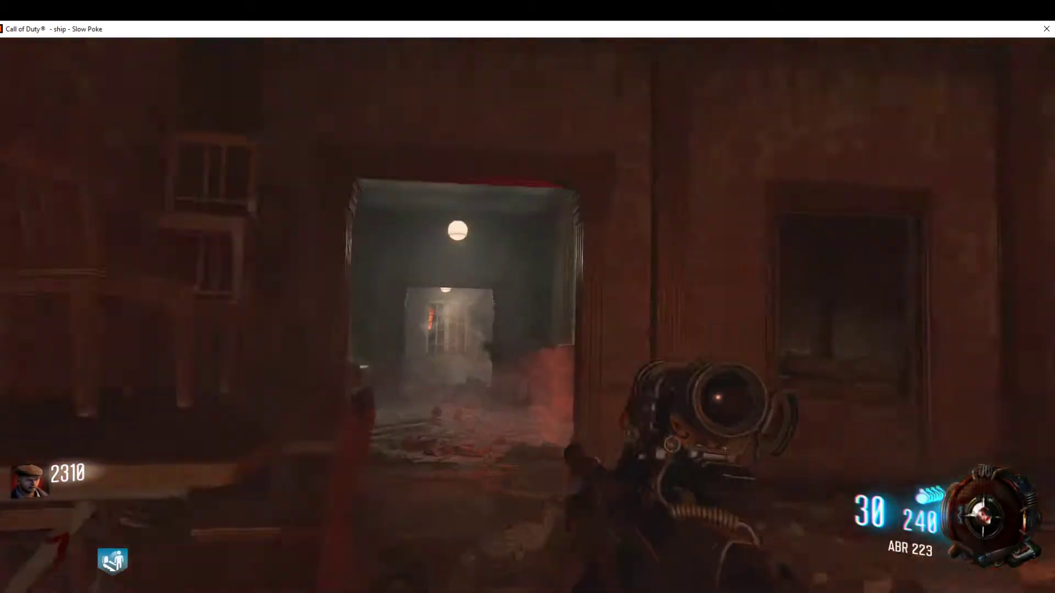
{"action": "right_click", "coordinate": [527, 297]}
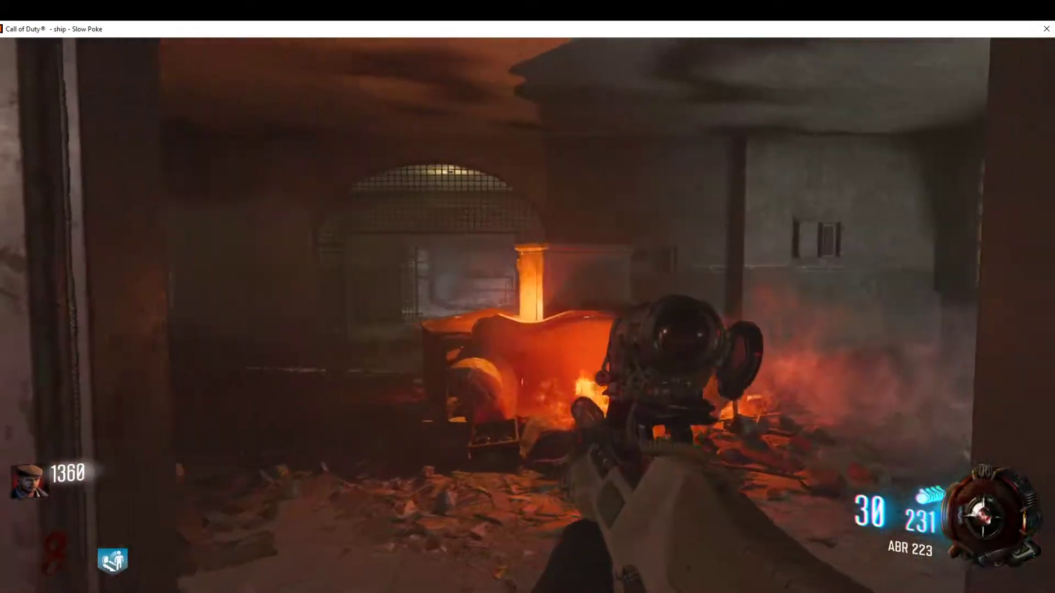
{"action": "left_click", "coordinate": [528, 297]}
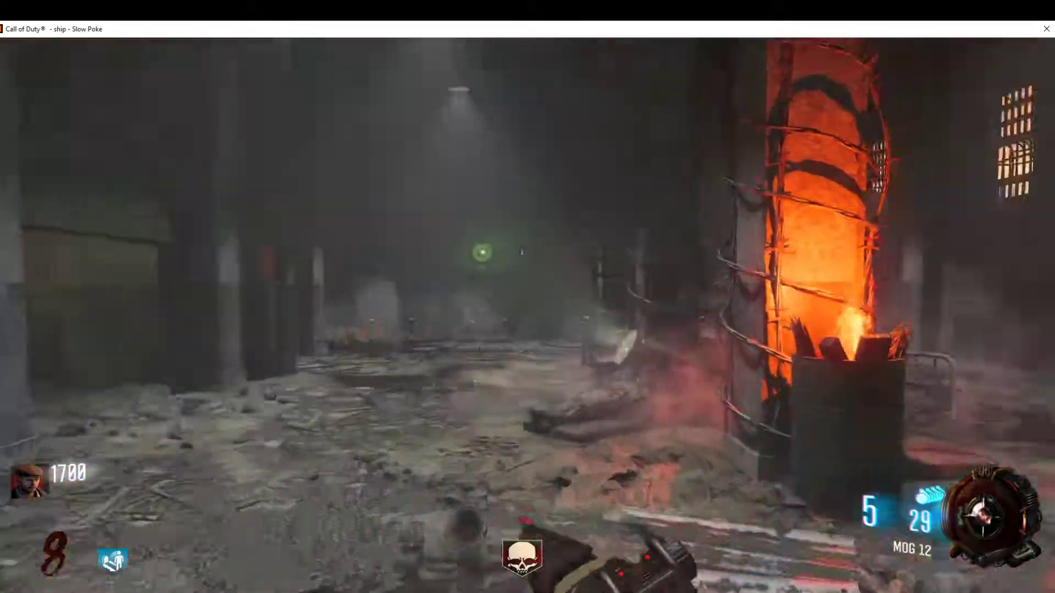
{"action": "mouse_move", "coordinate": [527, 297]}
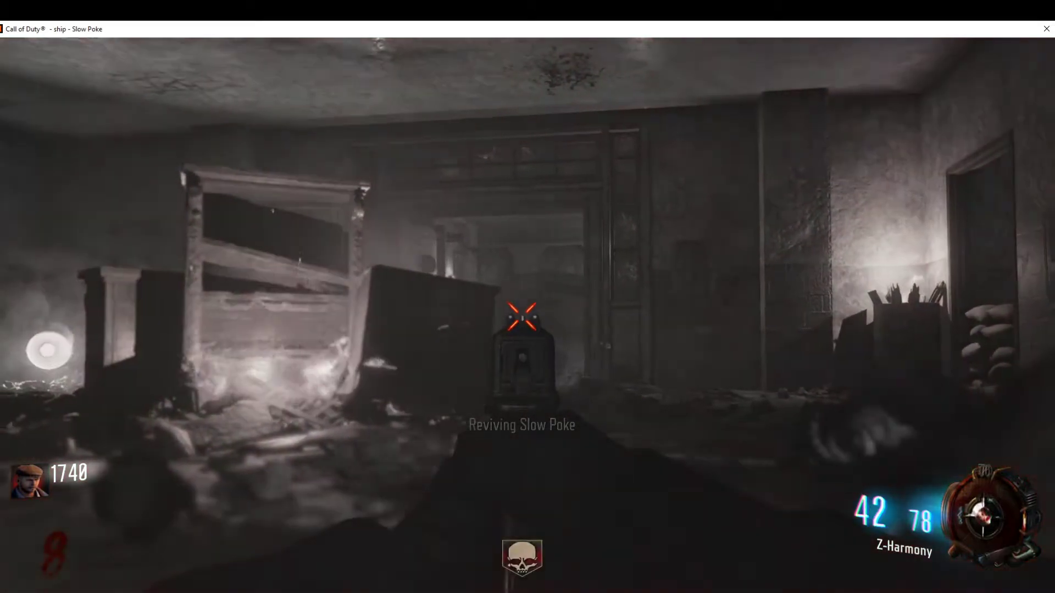
{"action": "mouse_move", "coordinate": [527, 309]}
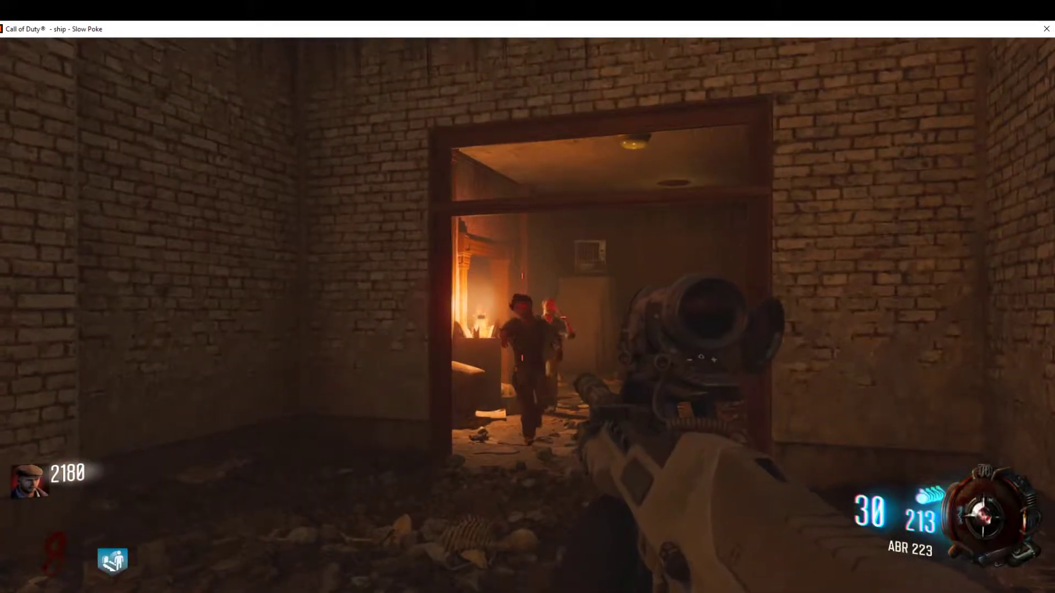
{"action": "right_click", "coordinate": [527, 297]}
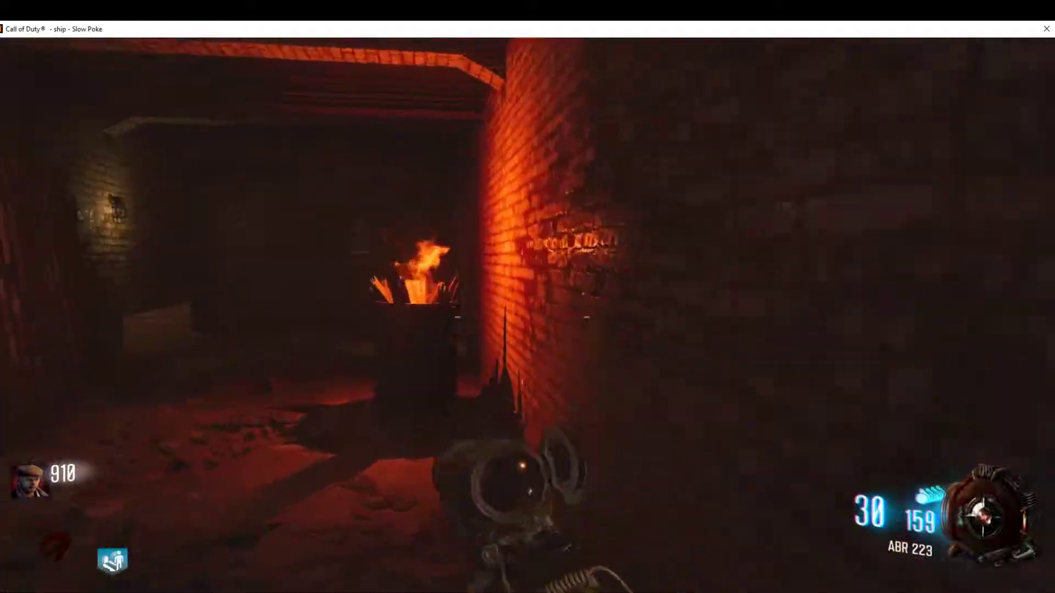
{"action": "right_click", "coordinate": [528, 296]}
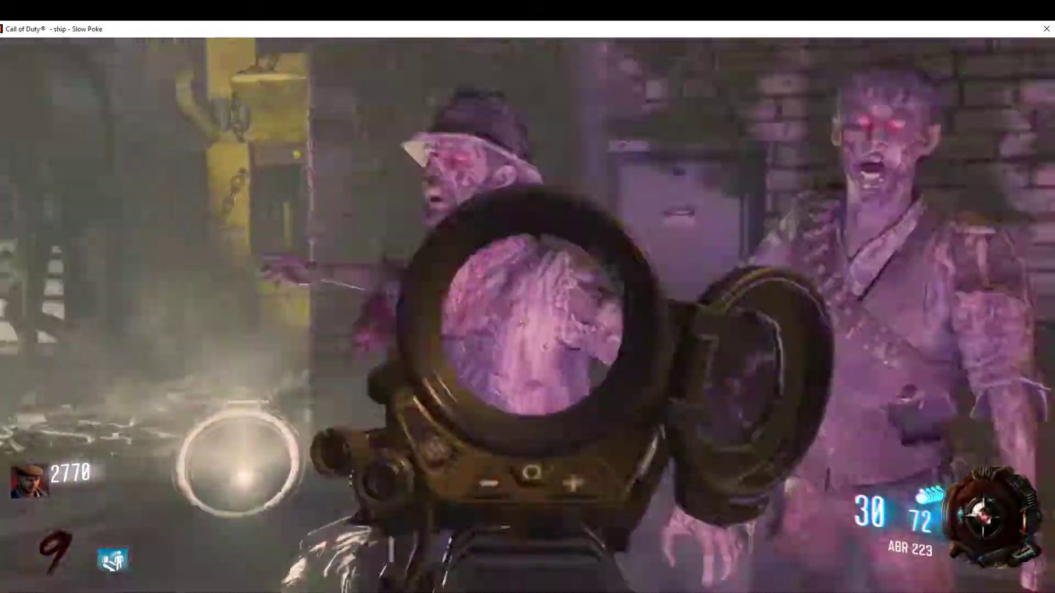
{"action": "left_click", "coordinate": [527, 319]}
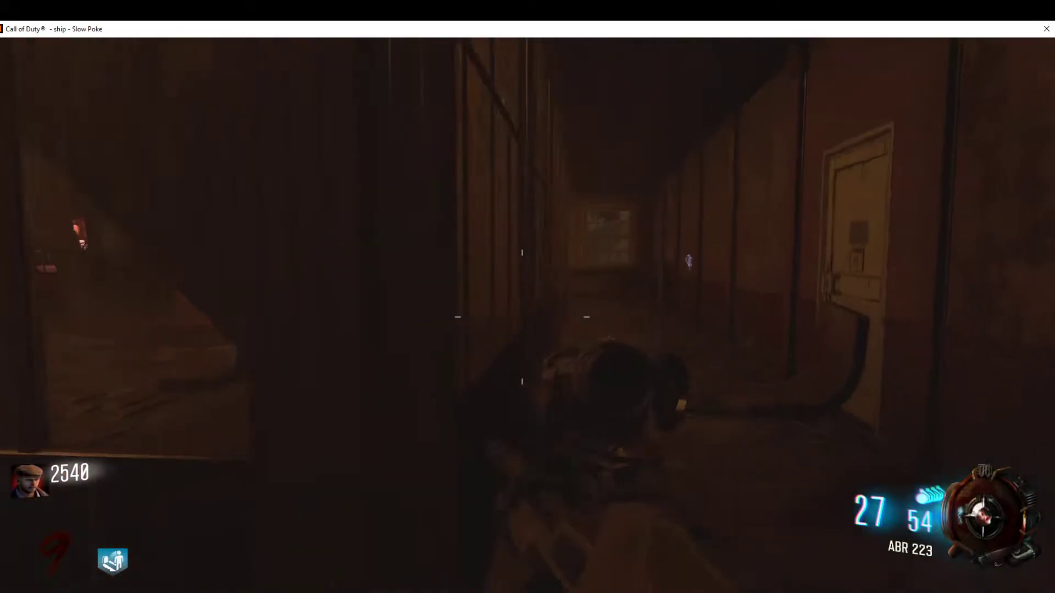
{"action": "mouse_move", "coordinate": [528, 297]}
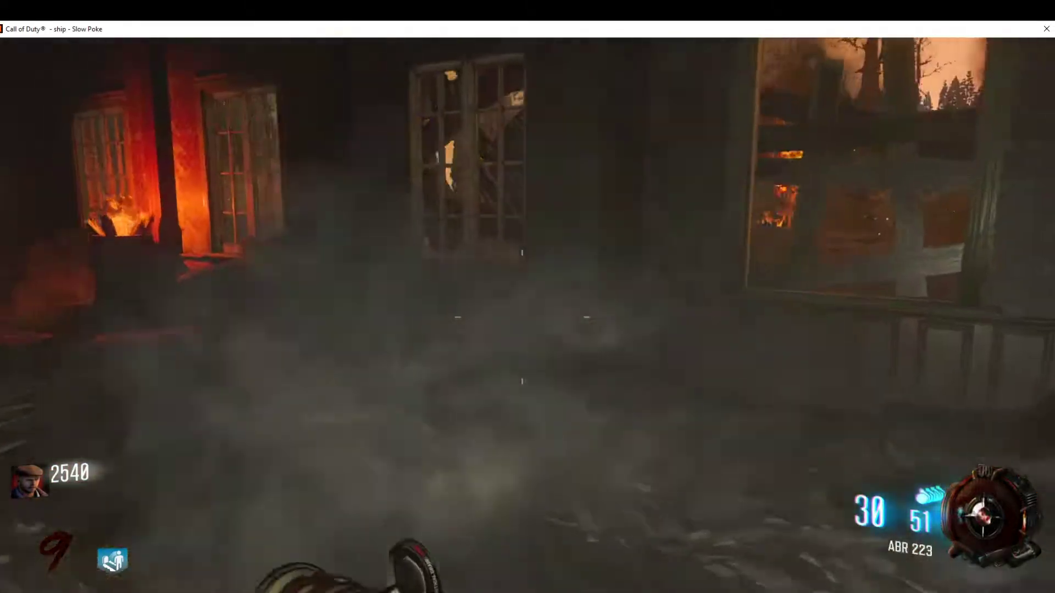
{"action": "mouse_move", "coordinate": [527, 296]}
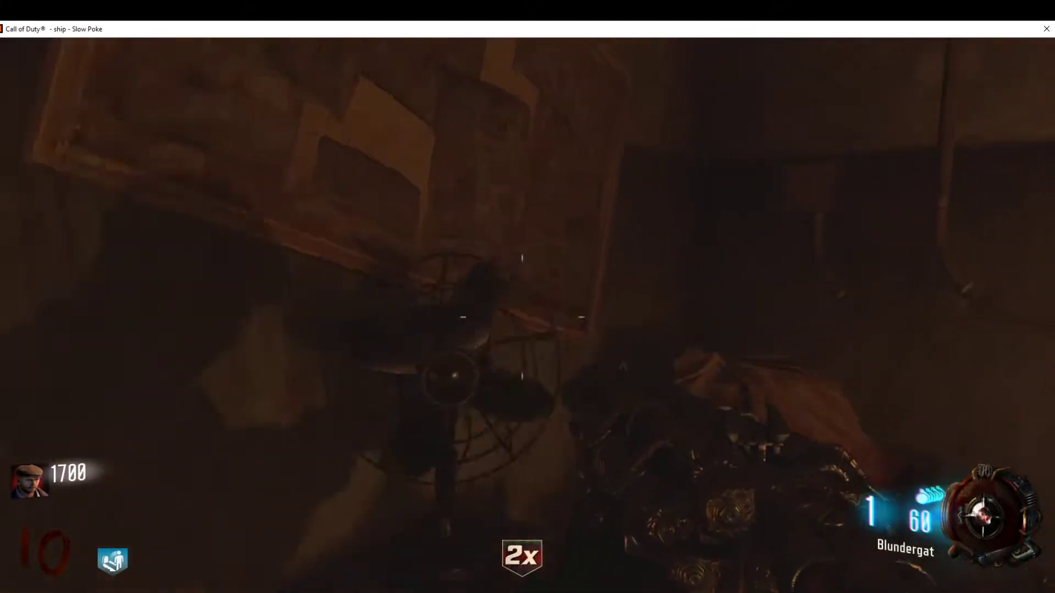
{"action": "mouse_move", "coordinate": [527, 316]}
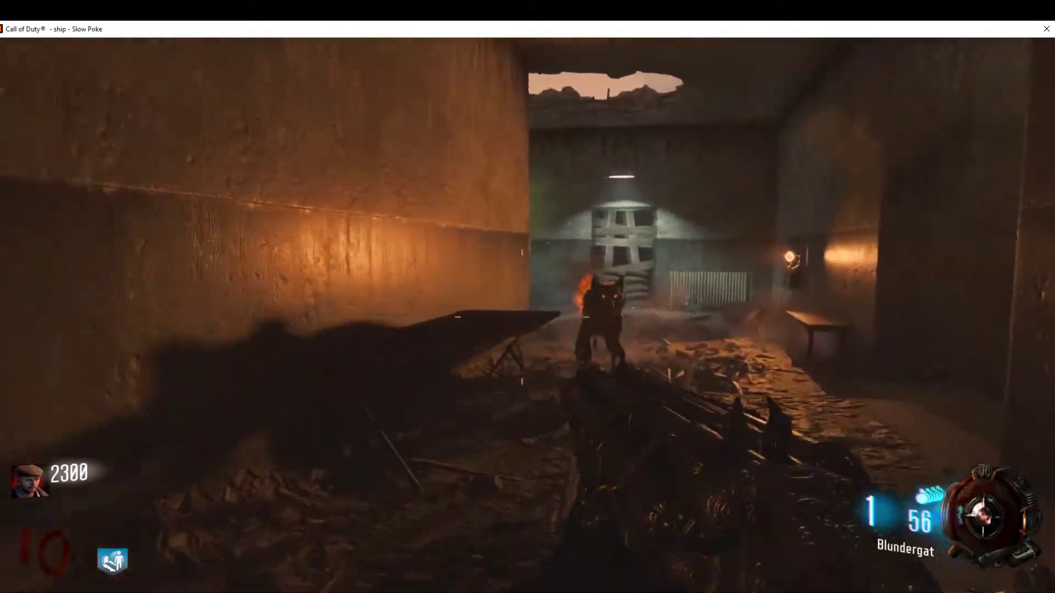
{"action": "mouse_move", "coordinate": [527, 297]}
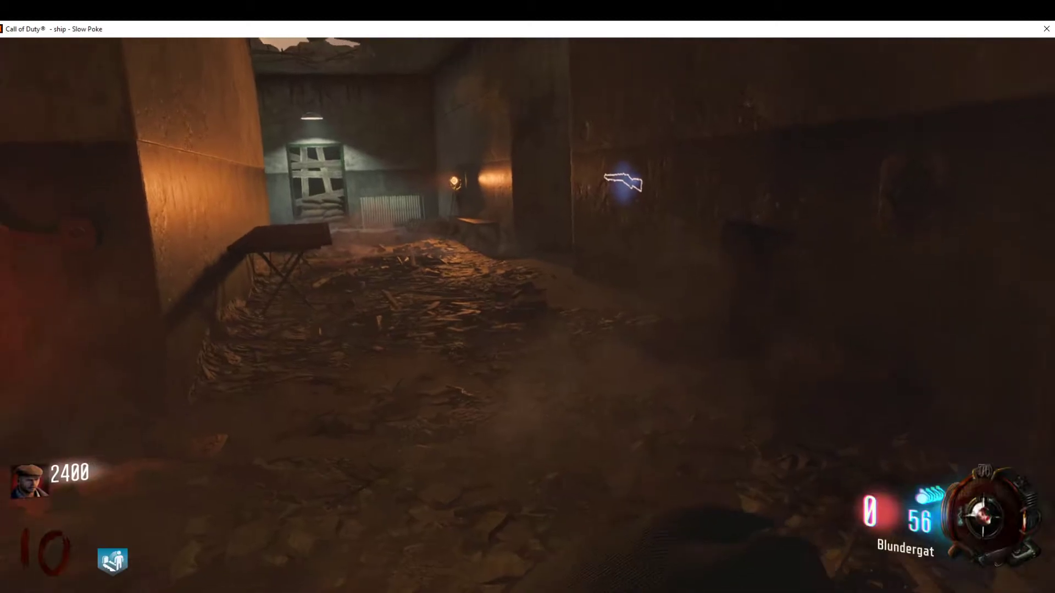
{"action": "left_click", "coordinate": [527, 297]}
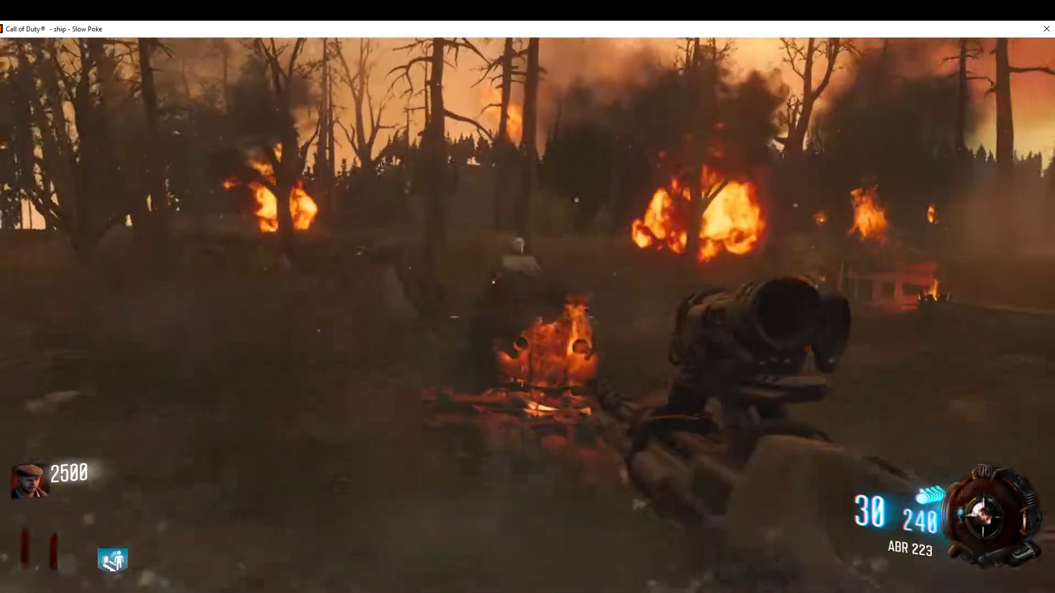
{"action": "left_click", "coordinate": [527, 318]}
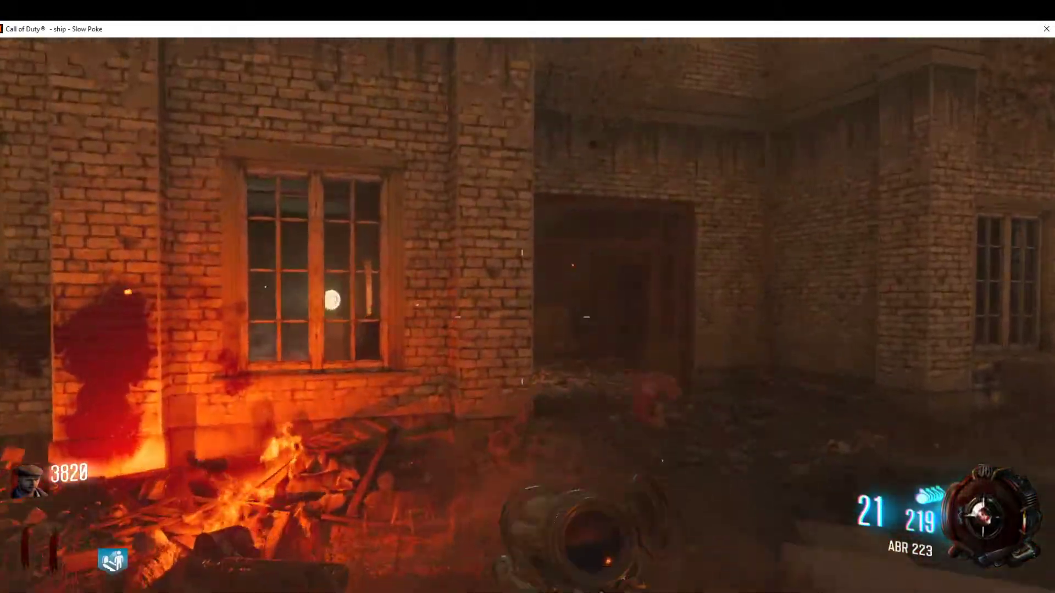
{"action": "left_click", "coordinate": [528, 297]}
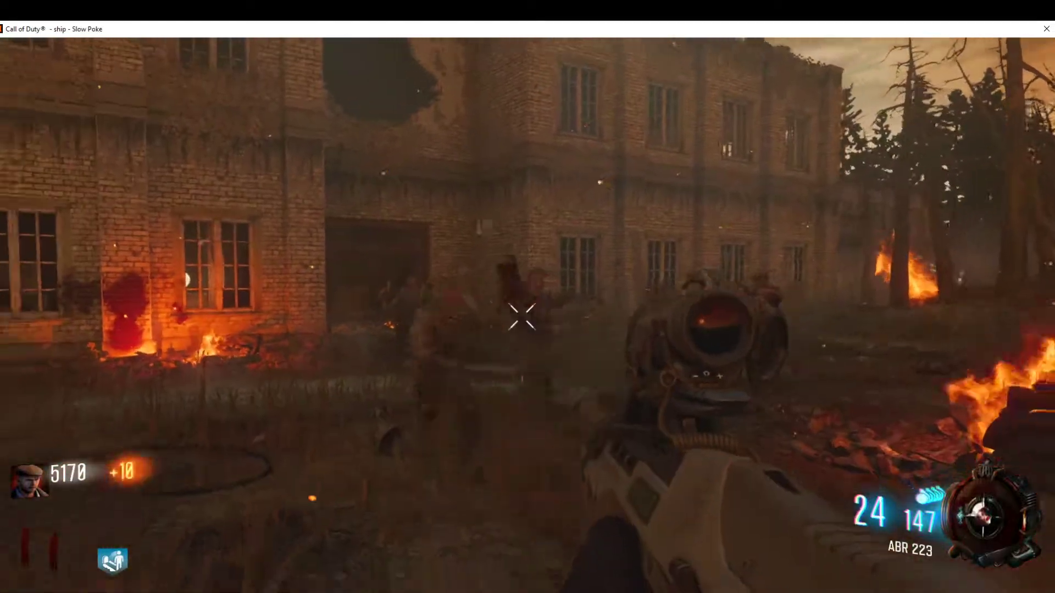
{"action": "left_click", "coordinate": [528, 320]}
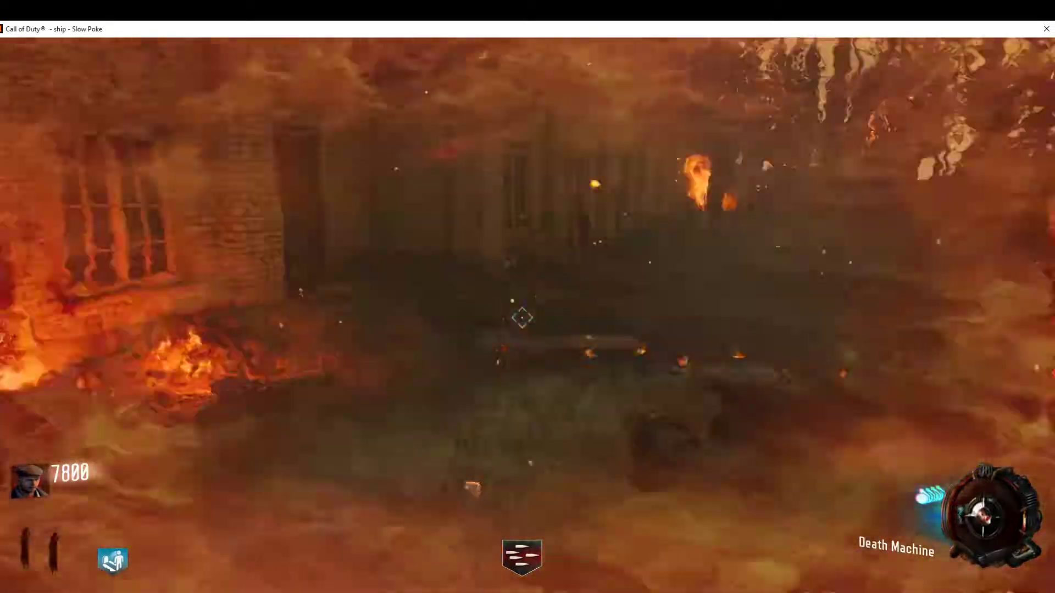
{"action": "mouse_move", "coordinate": [521, 318]}
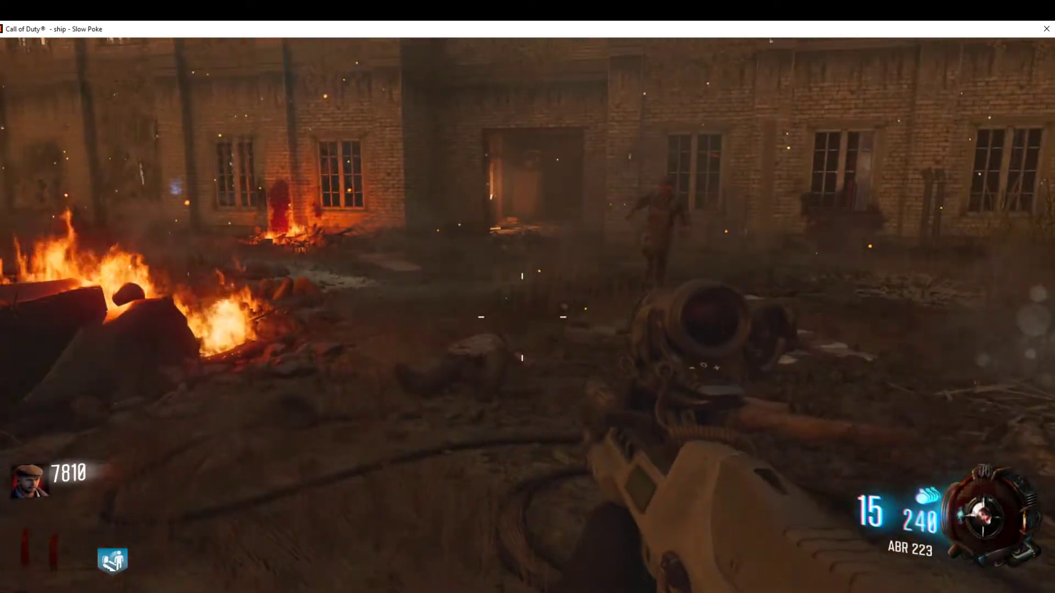
{"action": "mouse_move", "coordinate": [528, 296]}
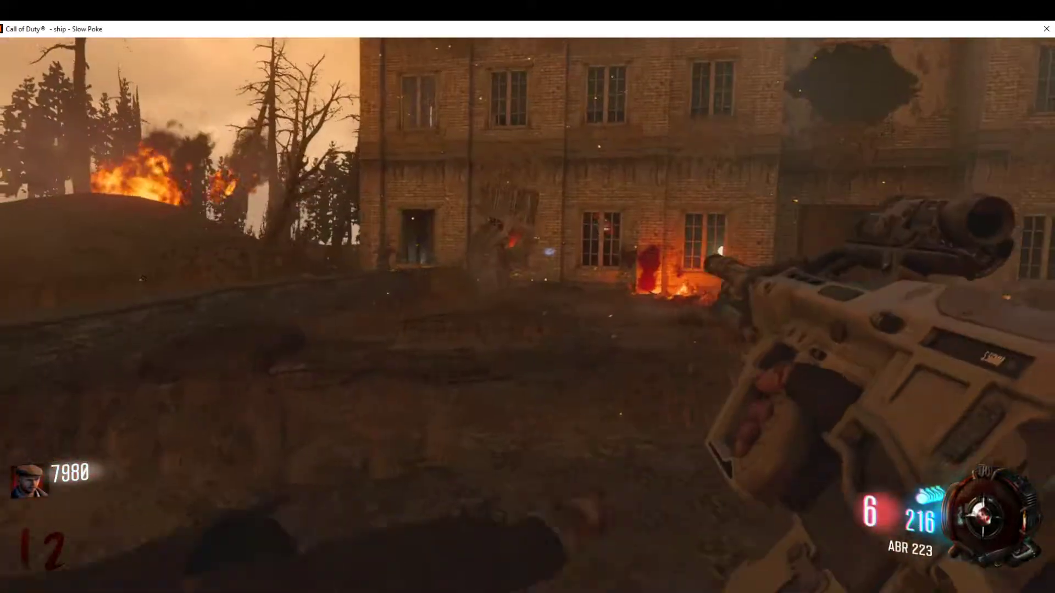
{"action": "key", "text": "r"}
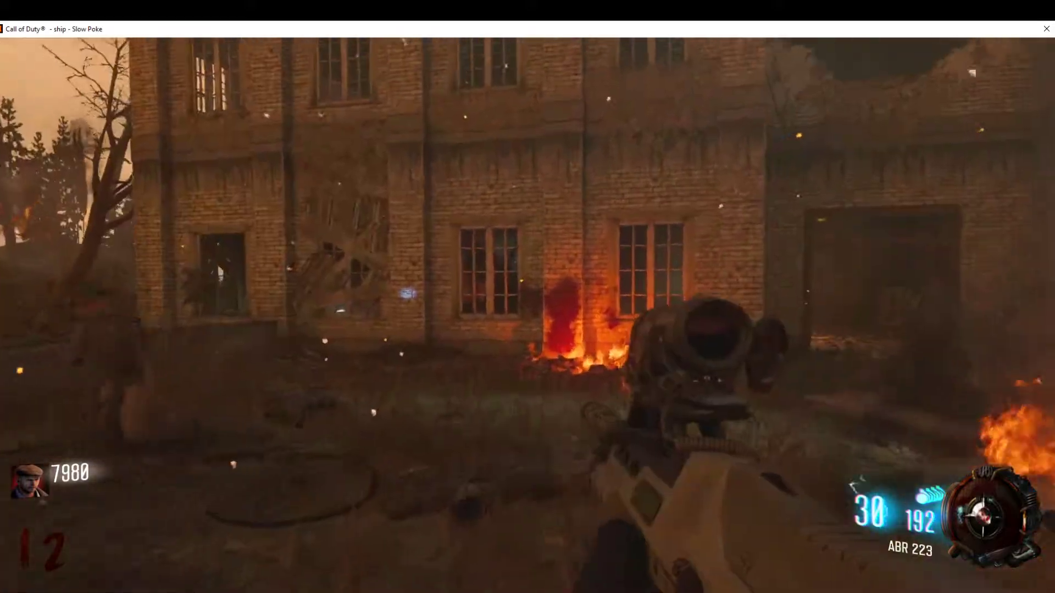